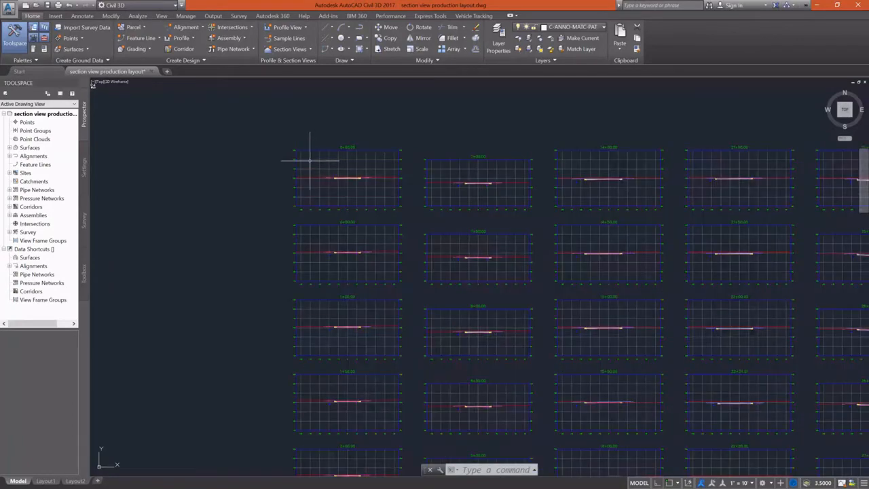
Select one section view, use Select Similar to grab all of them, and erase them.
{"action": "left_click", "coordinate": [348, 180]}
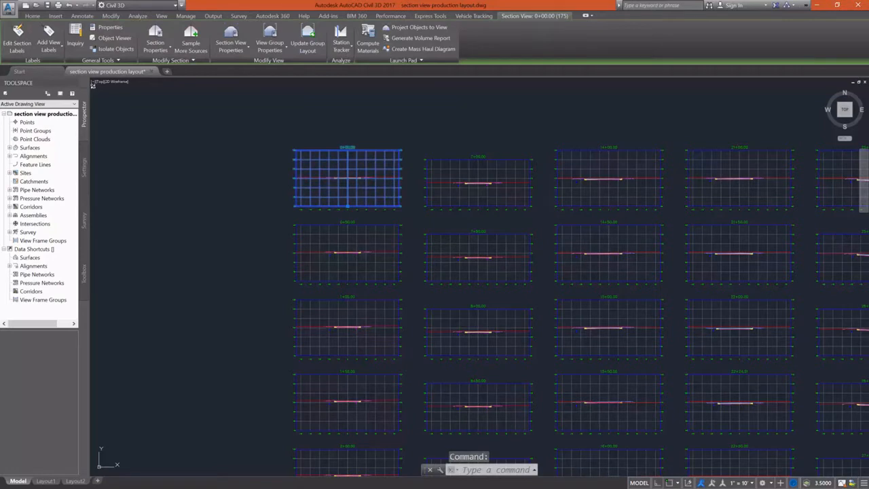
{"action": "right_click", "coordinate": [347, 177]}
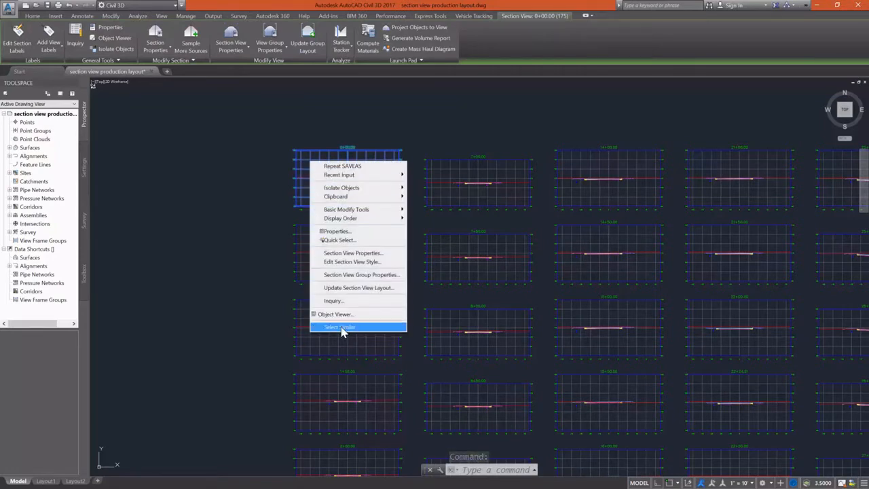
{"action": "left_click", "coordinate": [340, 326]}
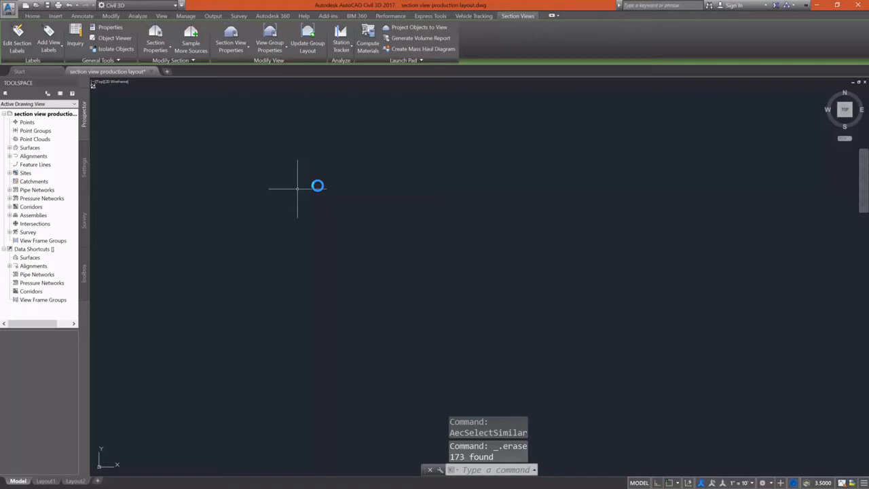
Zoom to the alignment and launch Create Multiple Section Views from the Home ribbon.
{"action": "left_click", "coordinate": [33, 16]}
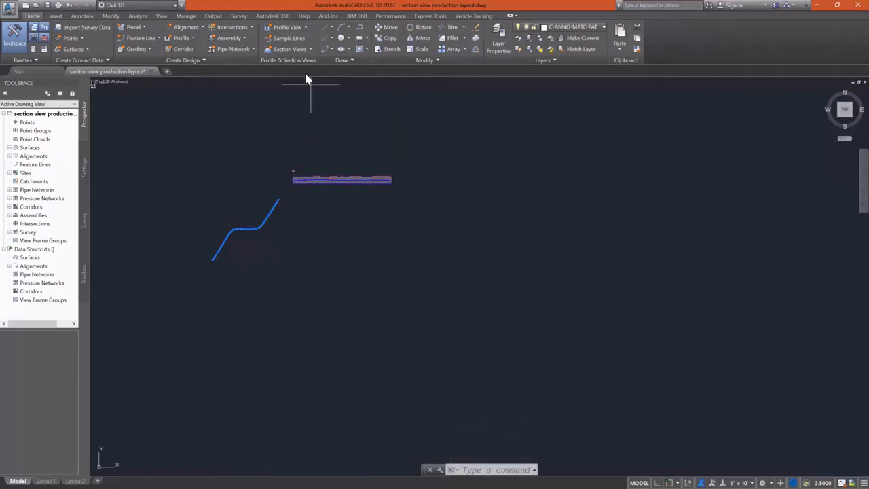
{"action": "left_click", "coordinate": [290, 49]}
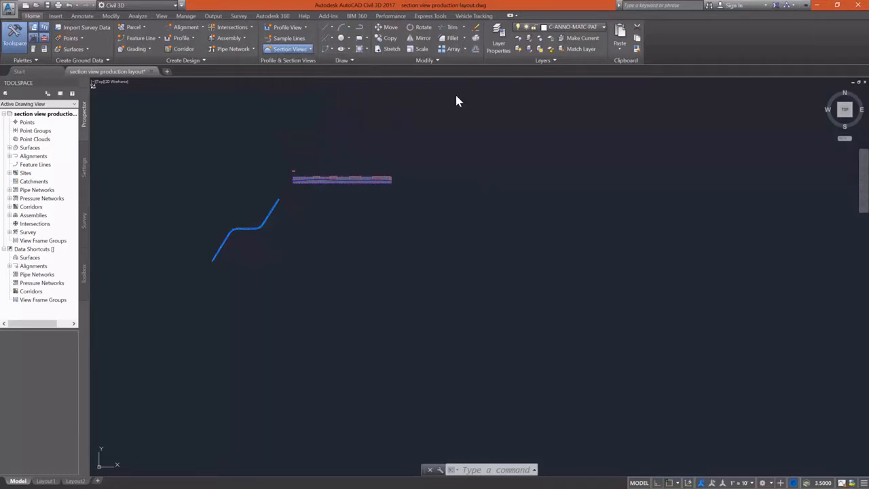
{"action": "left_click", "coordinate": [288, 49]}
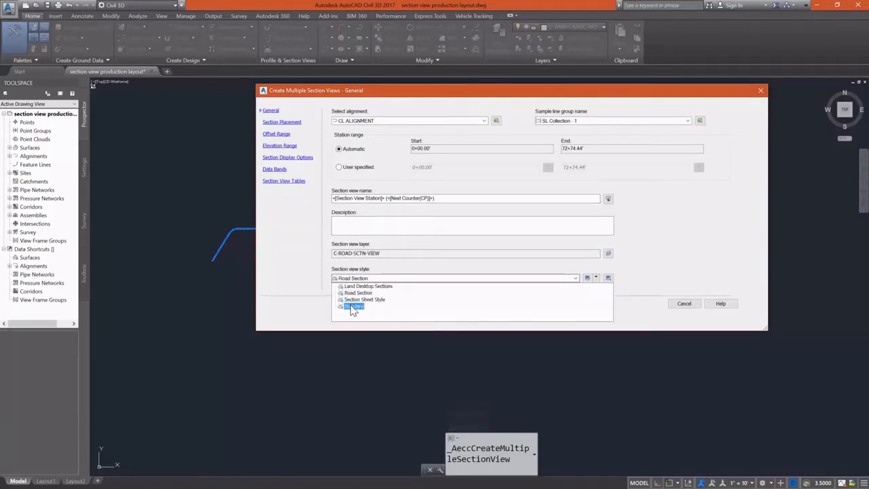
Choose Section Sheet Style, then Production placement with a browsed sheet layout template.
{"action": "left_click", "coordinate": [354, 307]}
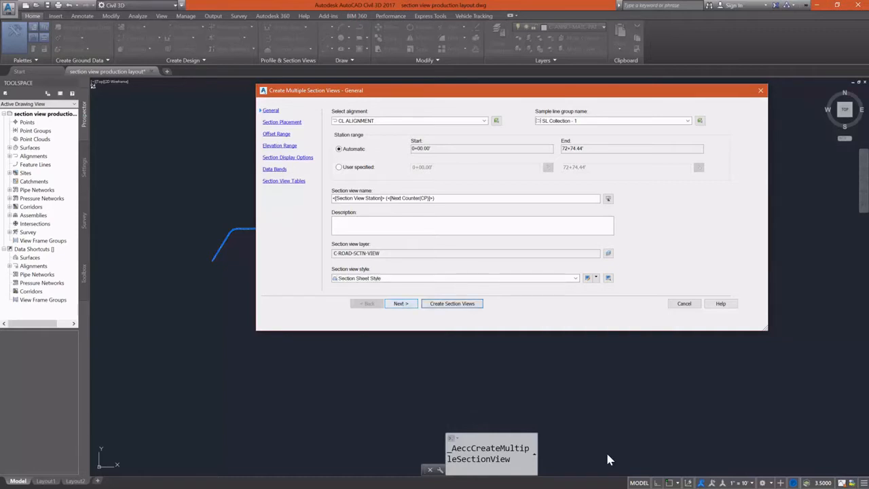
{"action": "left_click", "coordinate": [399, 304]}
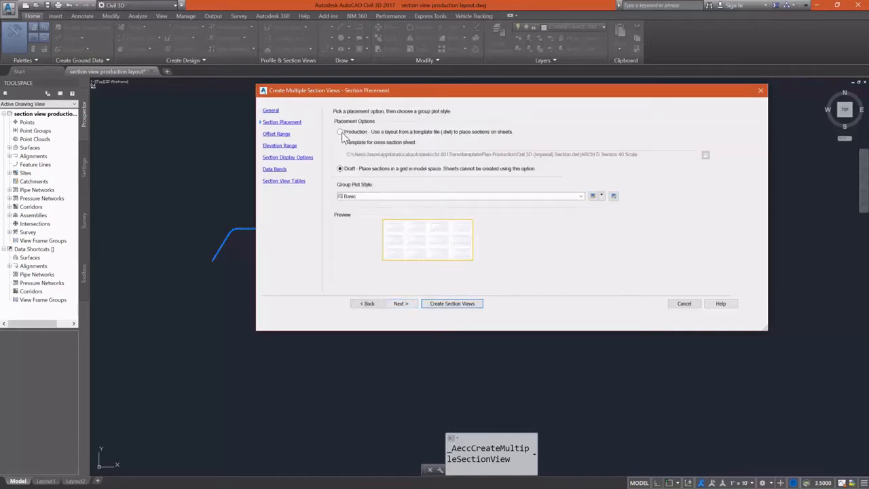
{"action": "left_click", "coordinate": [339, 132]}
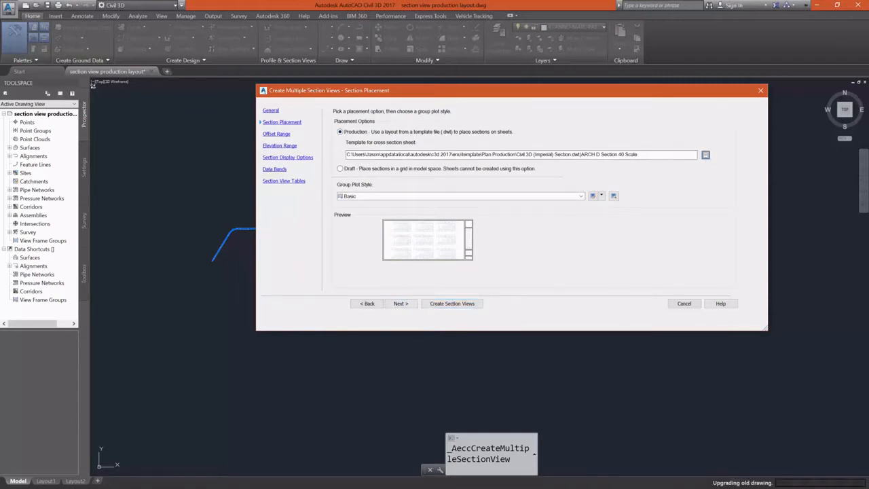
{"action": "left_click", "coordinate": [707, 155]}
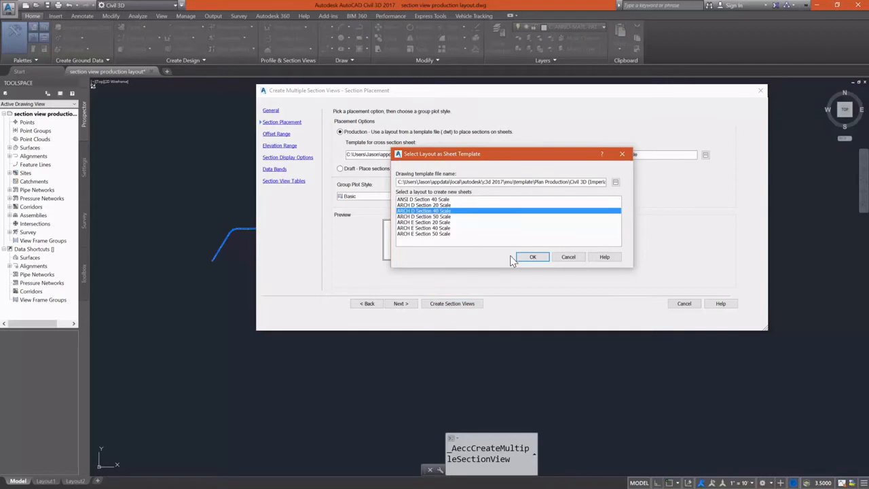
{"action": "left_click", "coordinate": [532, 256]}
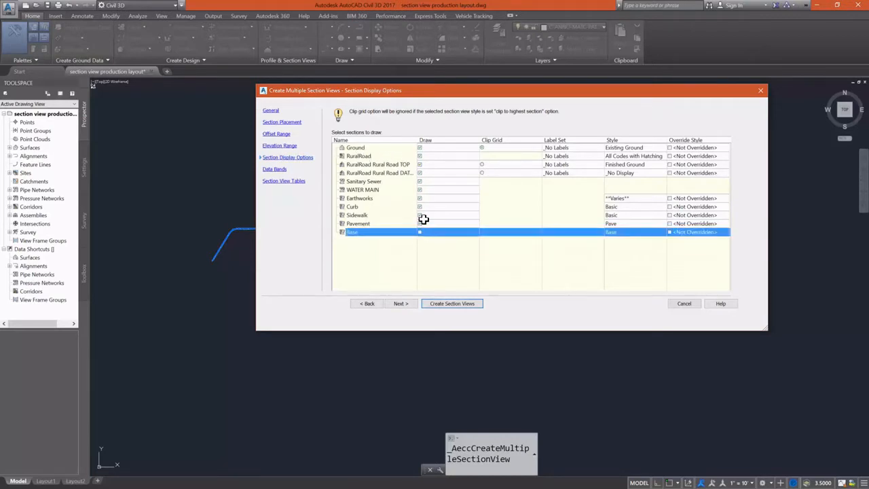
Toggle Draw for the sections including the road datum, visit Data Bands and return to Section Placement.
{"action": "left_click", "coordinate": [354, 206]}
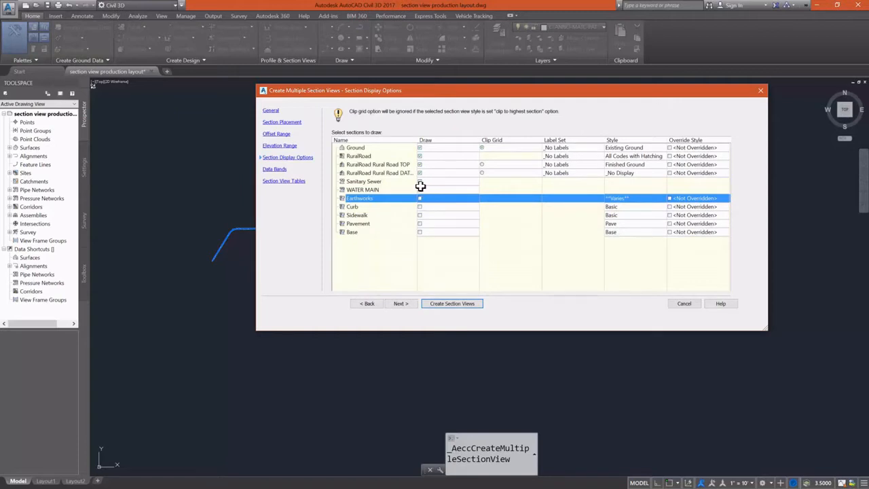
{"action": "left_click", "coordinate": [377, 172]}
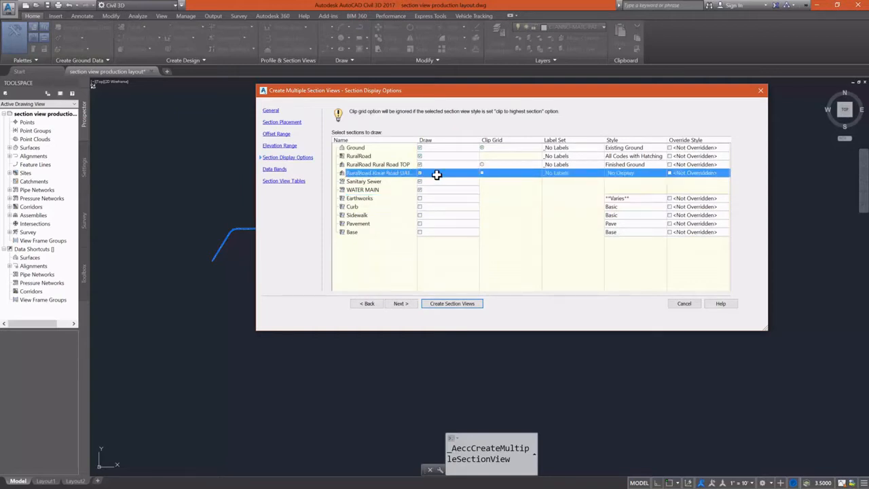
{"action": "mouse_move", "coordinate": [638, 173]}
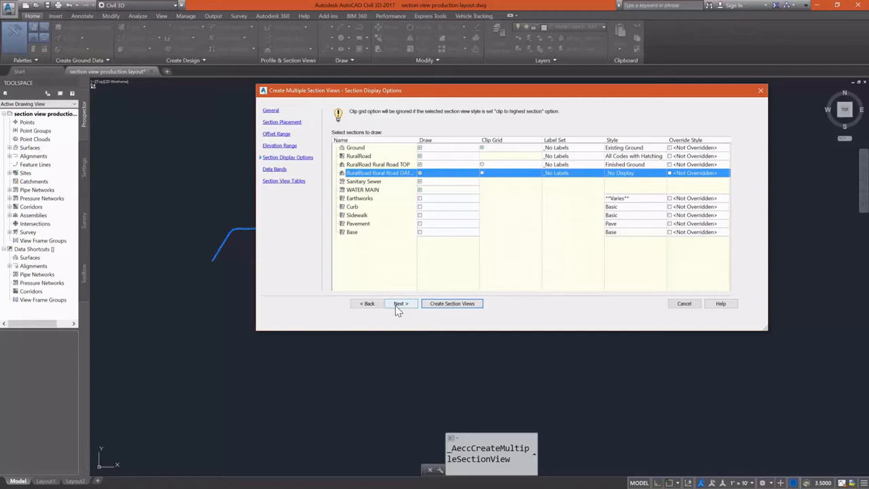
{"action": "left_click", "coordinate": [401, 304]}
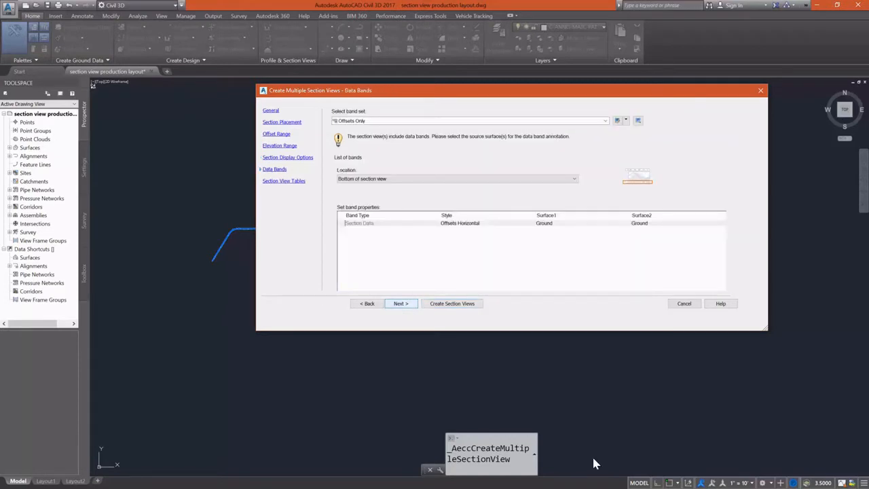
{"action": "left_click", "coordinate": [399, 304]}
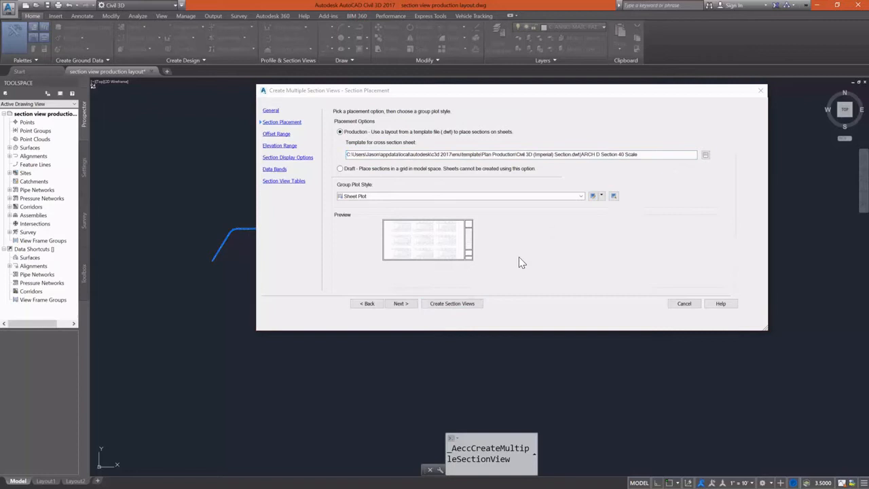
Re-confirm the sheet layout template, then cancel the Create Multiple Section Views wizard.
{"action": "left_click", "coordinate": [707, 155]}
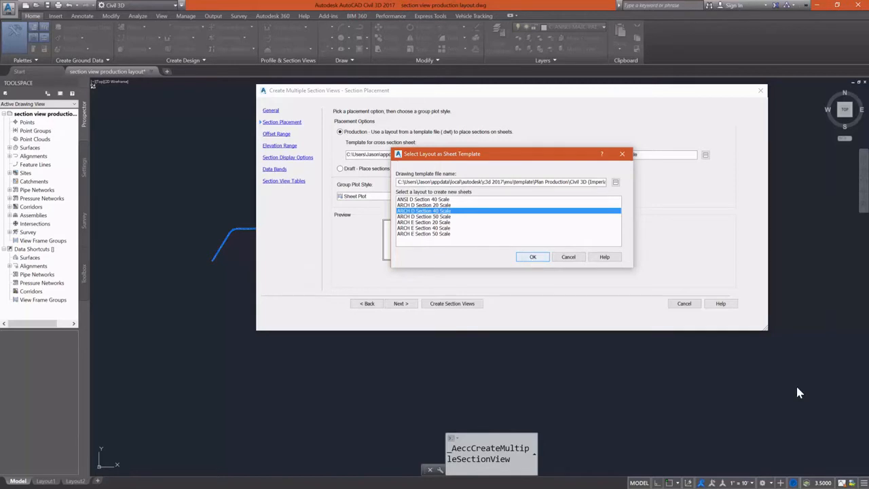
{"action": "left_click", "coordinate": [532, 257]}
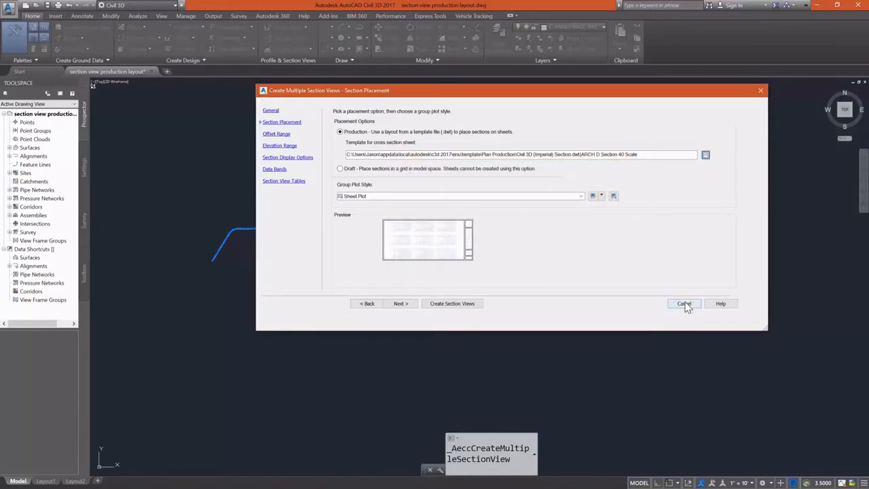
{"action": "left_click", "coordinate": [685, 304]}
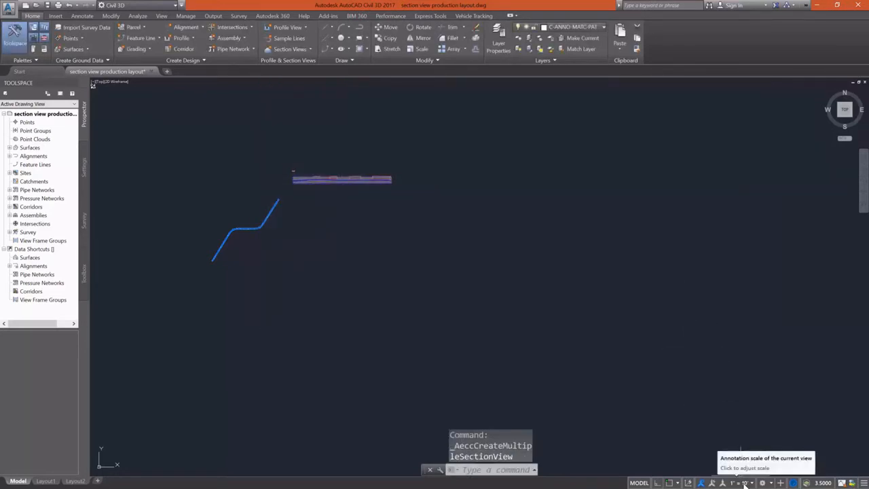
Set the annotation scale to 1" = 40' and relaunch Create Multiple Section Views.
{"action": "left_click", "coordinate": [744, 483]}
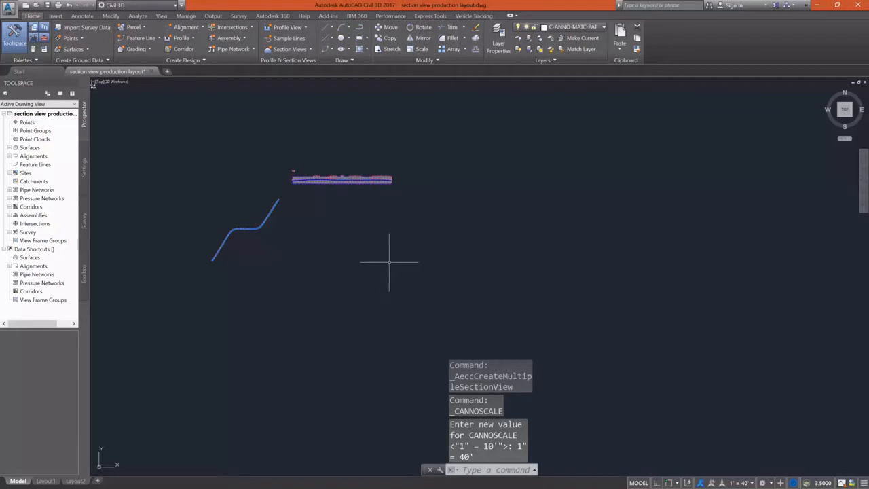
{"action": "left_click", "coordinate": [288, 49]}
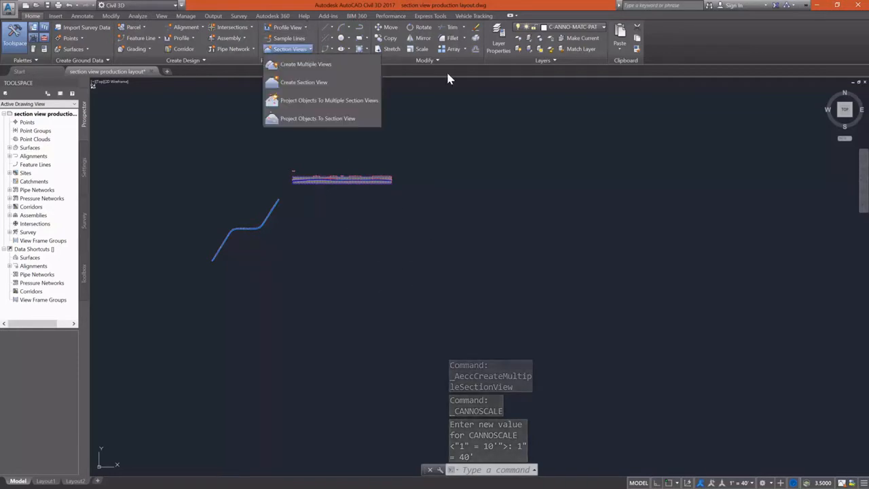
{"action": "left_click", "coordinate": [306, 64]}
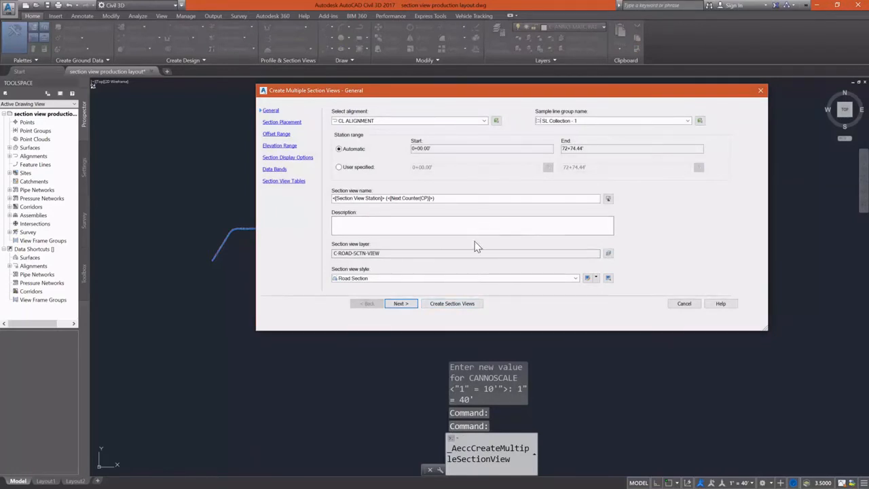
{"action": "mouse_move", "coordinate": [546, 453]}
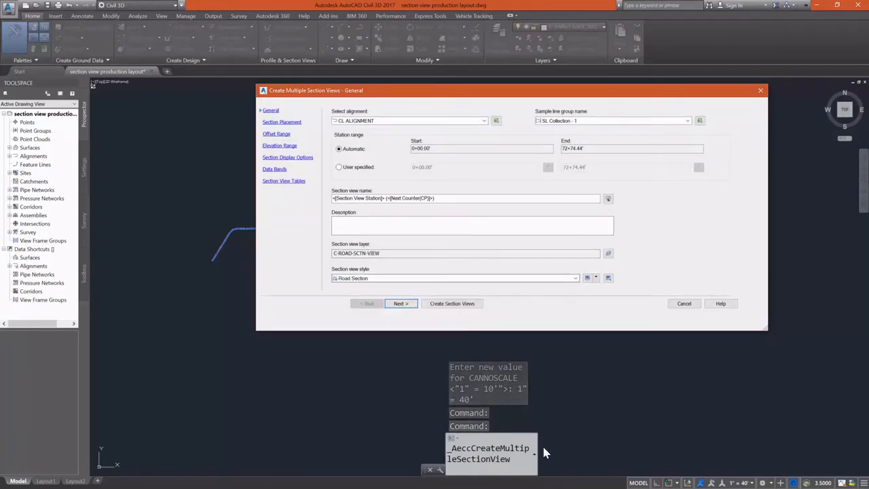
Set Production placement from a template, review the group plot style and advance past elevation range.
{"action": "left_click", "coordinate": [399, 303]}
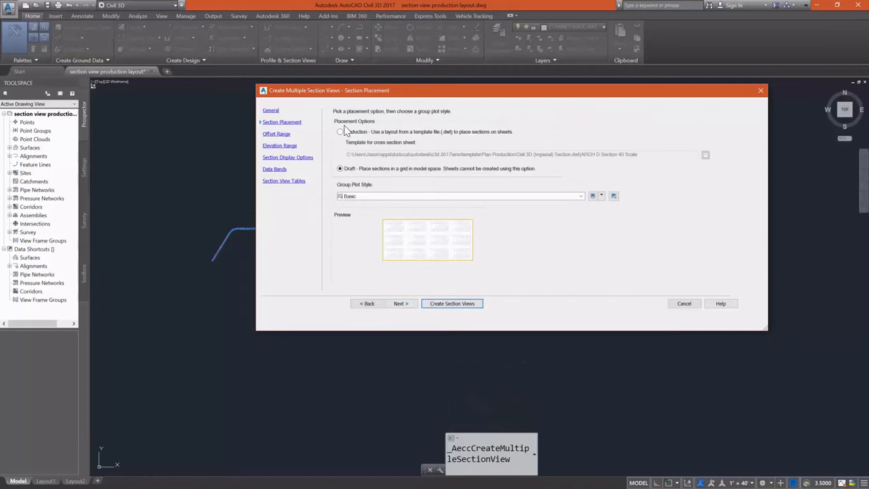
{"action": "left_click", "coordinate": [340, 131]}
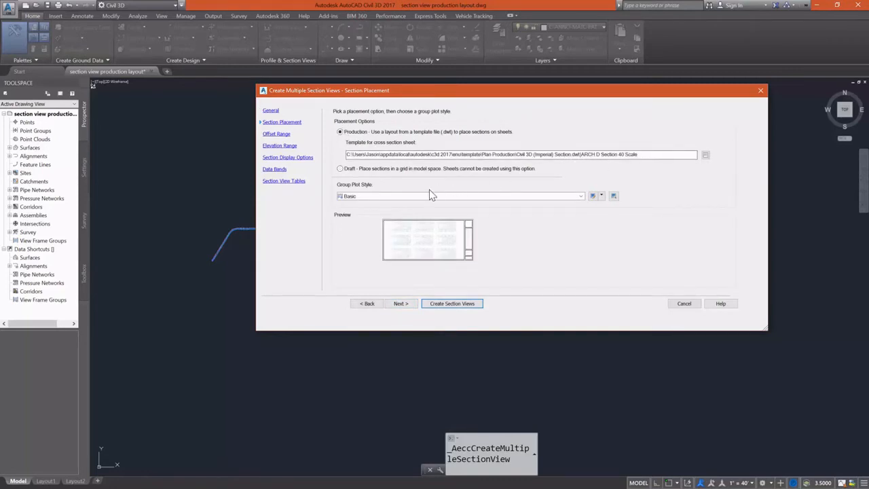
{"action": "left_click", "coordinate": [580, 195]}
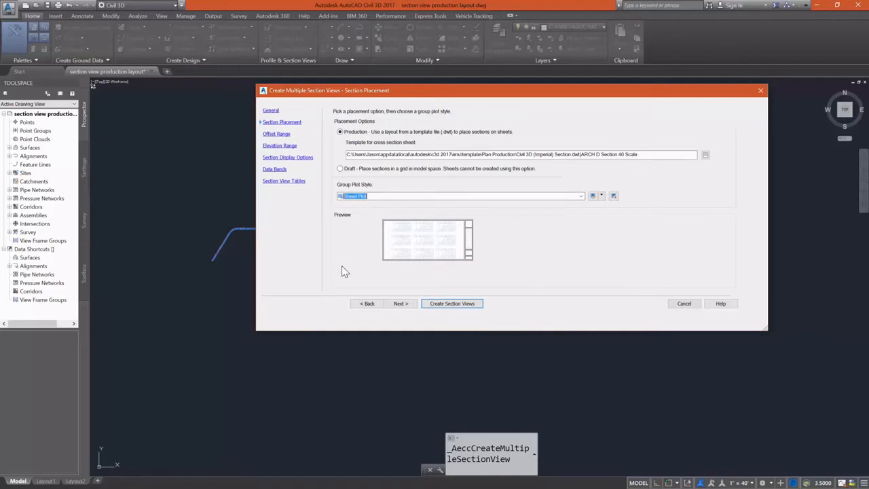
{"action": "left_click", "coordinate": [401, 304]}
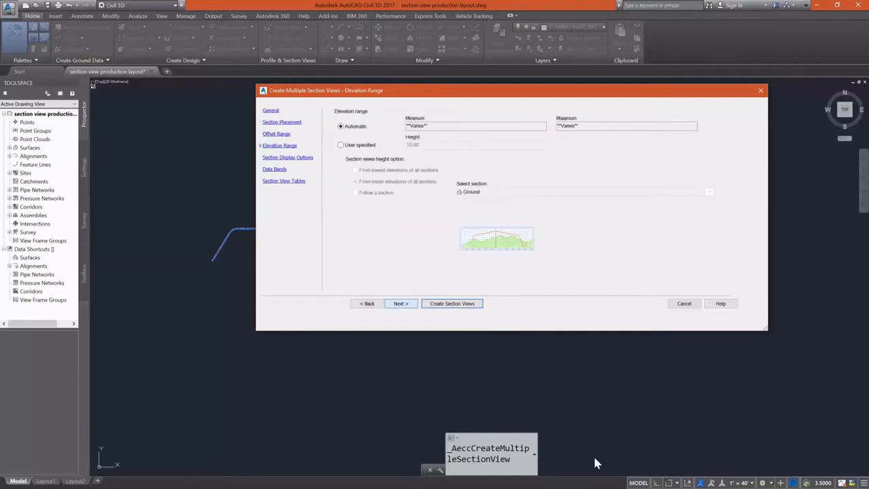
Toggle Draw for Base, Earthworks, WATER MAIN and road datum sections, then create the section views.
{"action": "left_click", "coordinate": [399, 304]}
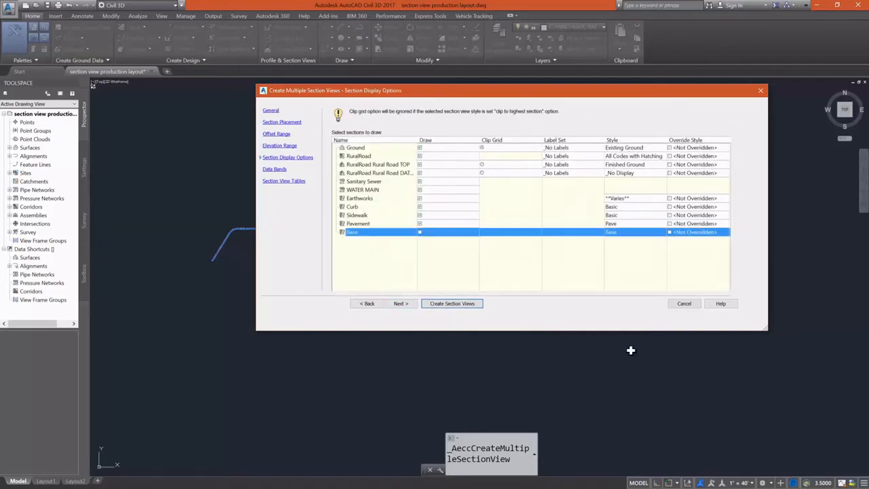
{"action": "left_click", "coordinate": [360, 198]}
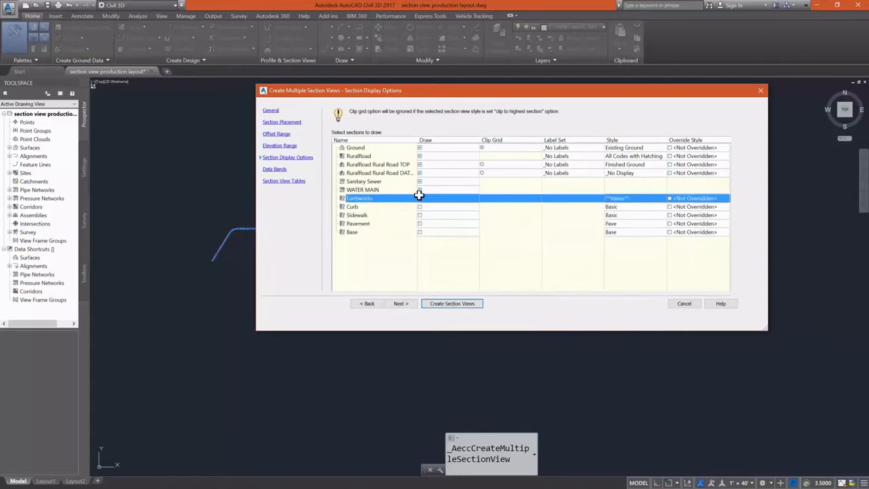
{"action": "left_click", "coordinate": [363, 191]}
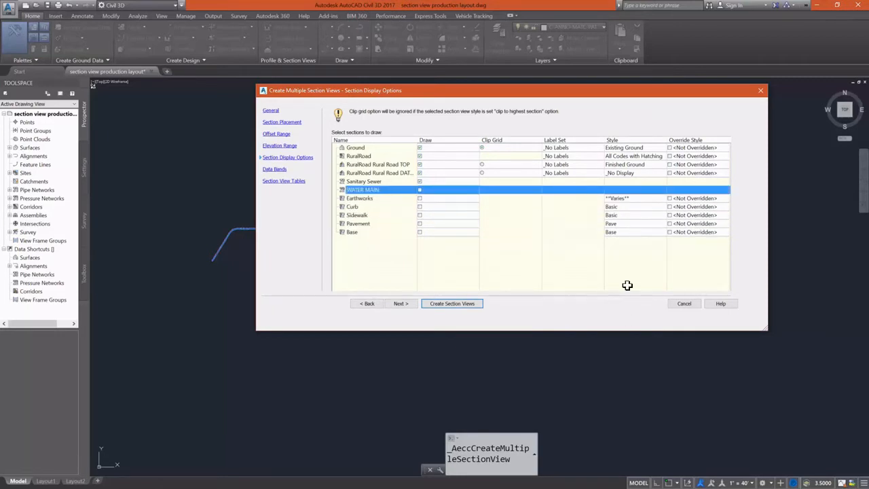
{"action": "left_click", "coordinate": [378, 172]}
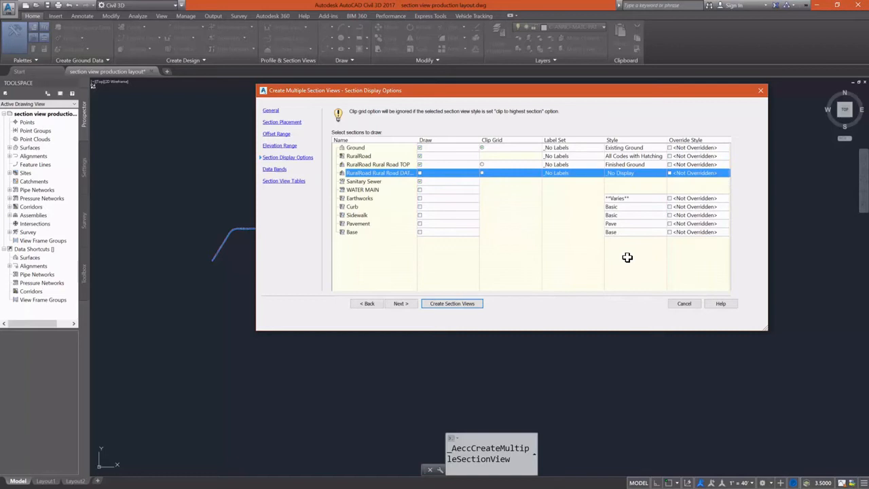
{"action": "mouse_move", "coordinate": [467, 285]}
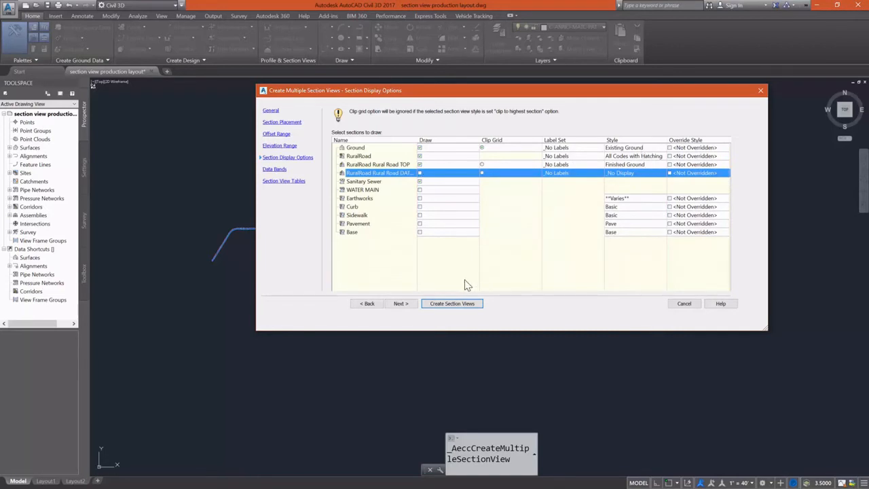
{"action": "left_click", "coordinate": [401, 305]}
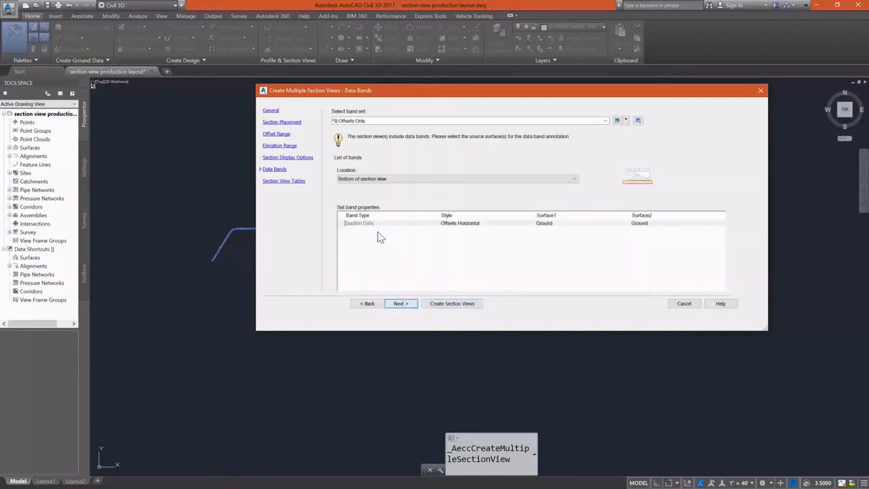
{"action": "left_click", "coordinate": [452, 304]}
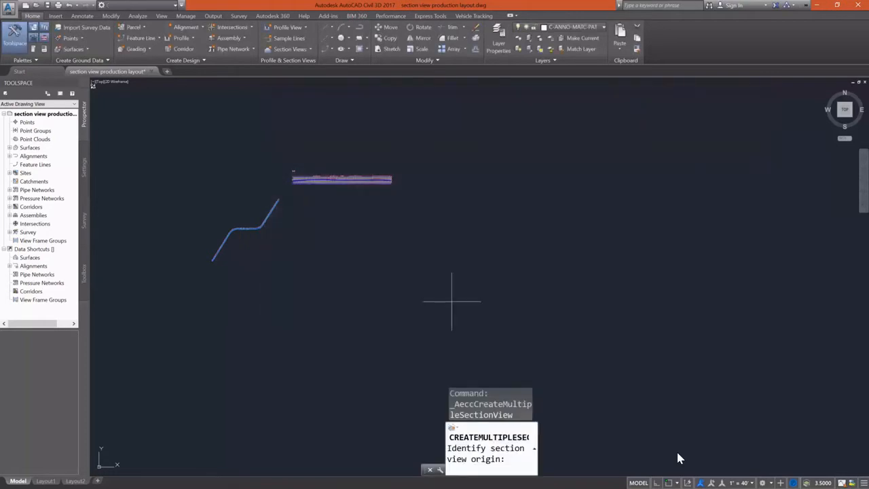
{"action": "mouse_move", "coordinate": [469, 223]}
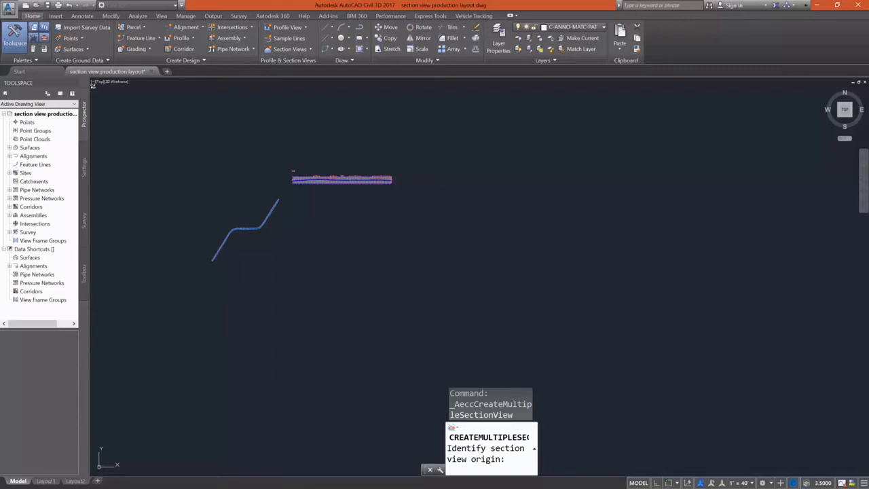
Pick the section view origin point so the views lay out across eight grid sheet groups.
{"action": "left_click", "coordinate": [470, 222]}
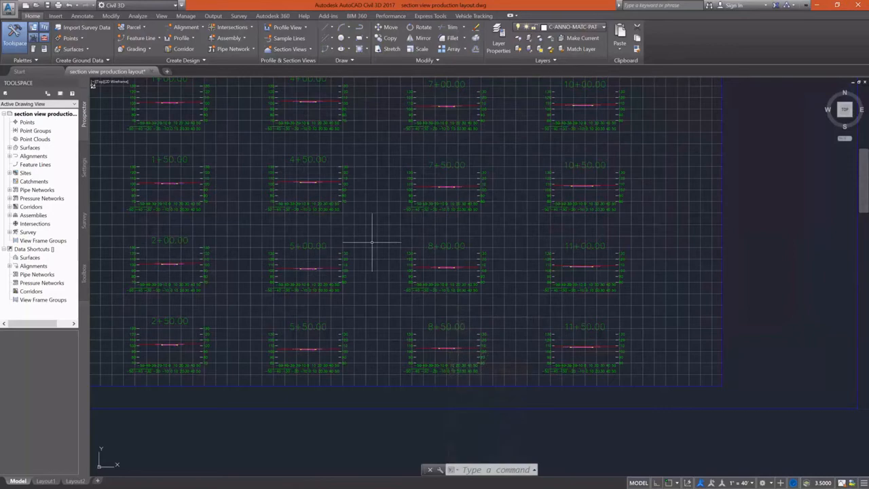
{"action": "scroll", "scroll_direction": "down", "scroll_amount": 3}
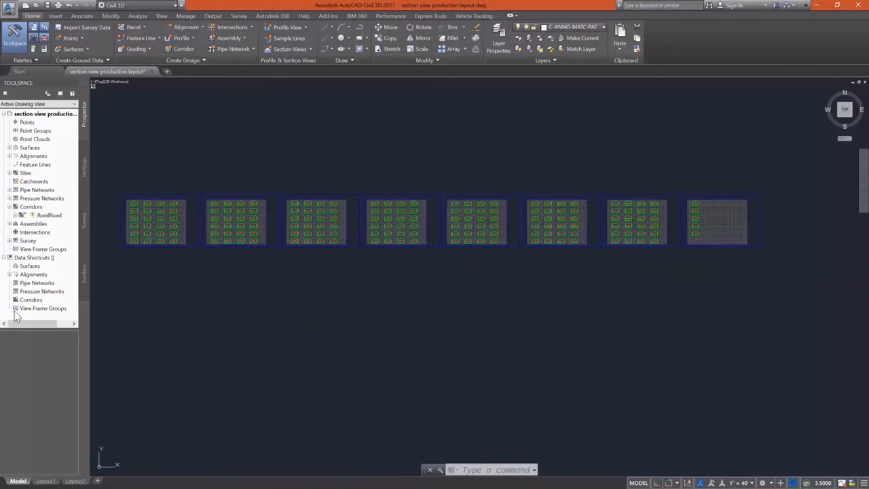
Check the RuralRoad corridor's options in Prospector and expand the Surfaces collection.
{"action": "right_click", "coordinate": [49, 215]}
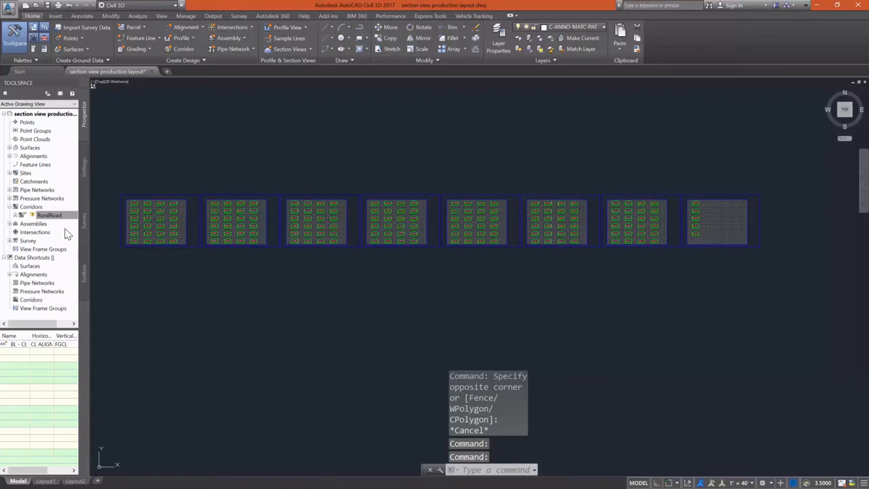
{"action": "mouse_move", "coordinate": [34, 206]}
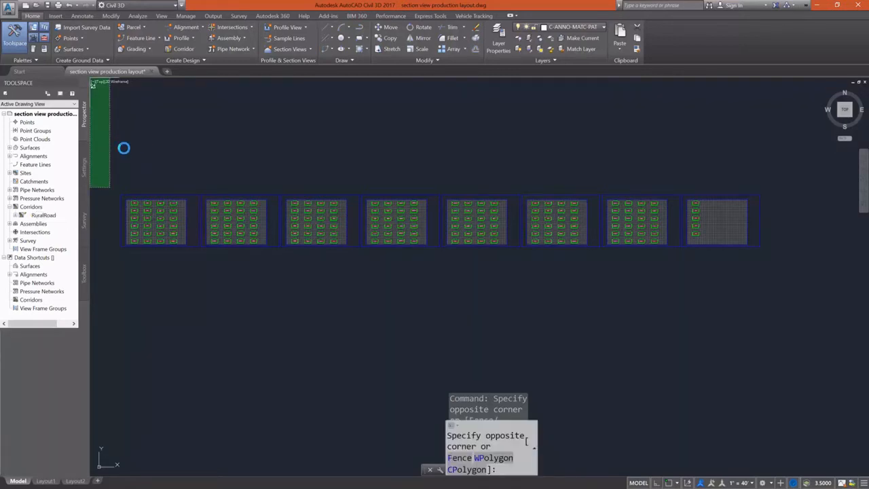
{"action": "mouse_move", "coordinate": [314, 149]}
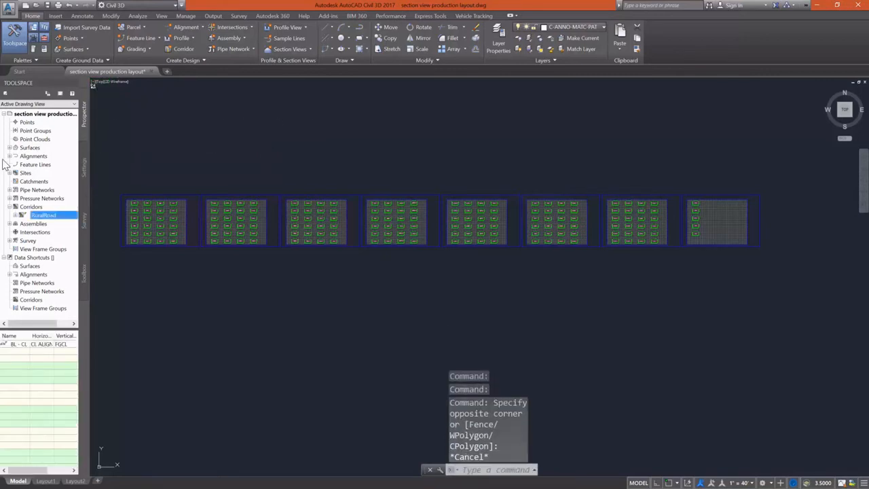
{"action": "left_click", "coordinate": [6, 147]}
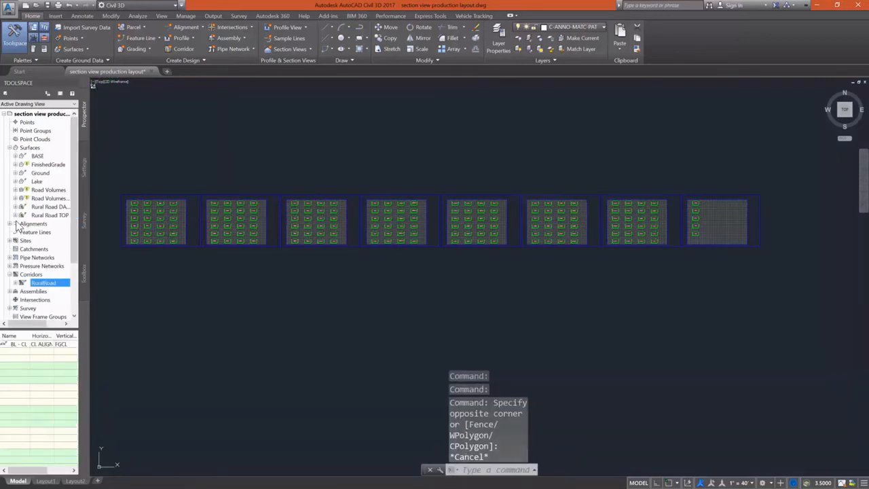
{"action": "right_click", "coordinate": [43, 197]}
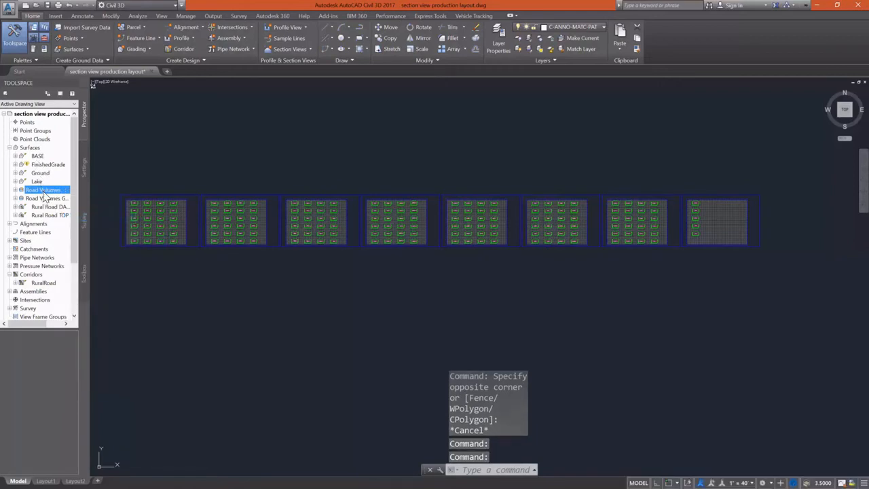
{"action": "right_click", "coordinate": [47, 164]}
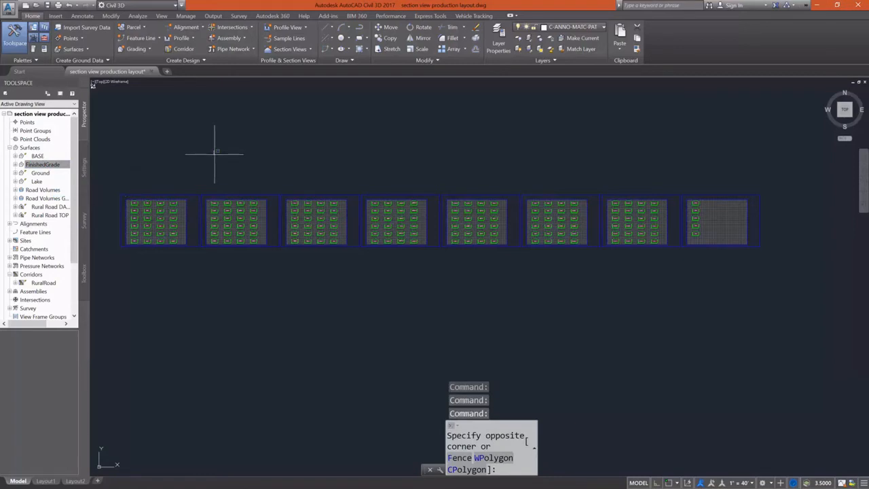
{"action": "mouse_move", "coordinate": [302, 190]}
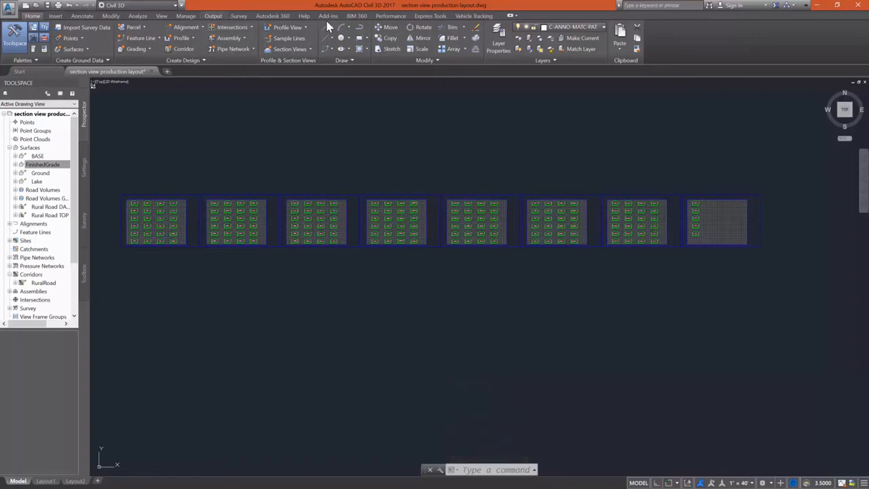
Run Create Section Sheets with a 'Section' sheet set stored in the 0508_section view production layout folder.
{"action": "left_click", "coordinate": [213, 16]}
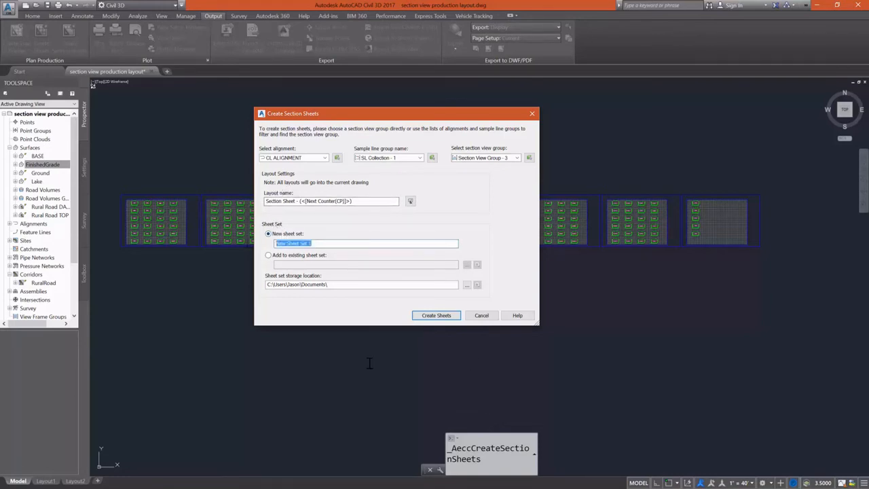
{"action": "type", "text": "Section Sheets"}
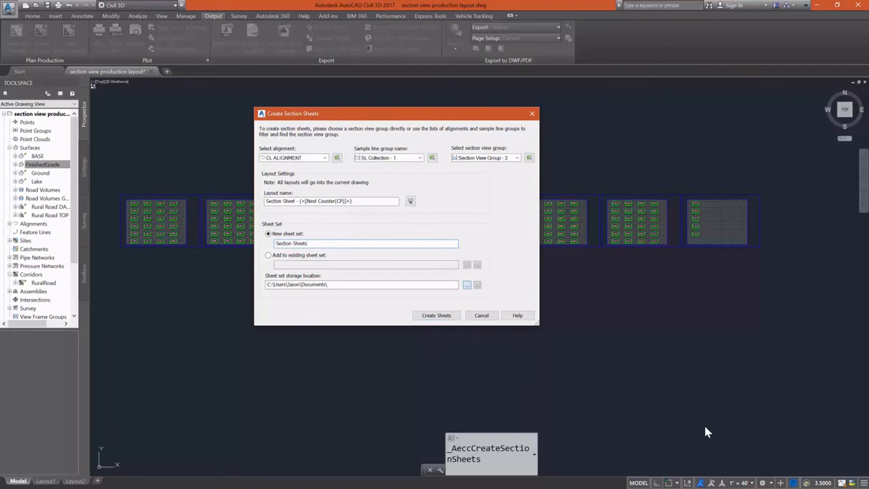
{"action": "left_click", "coordinate": [467, 286]}
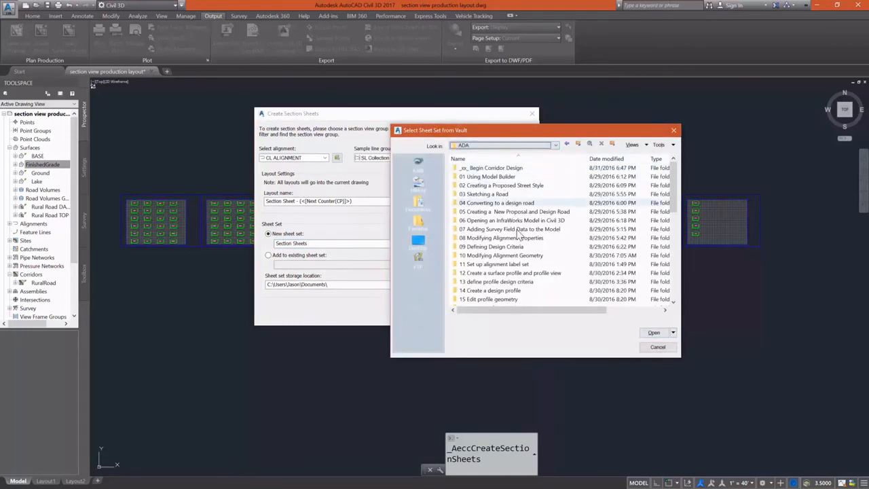
{"action": "scroll", "scroll_direction": "down", "scroll_amount": 3}
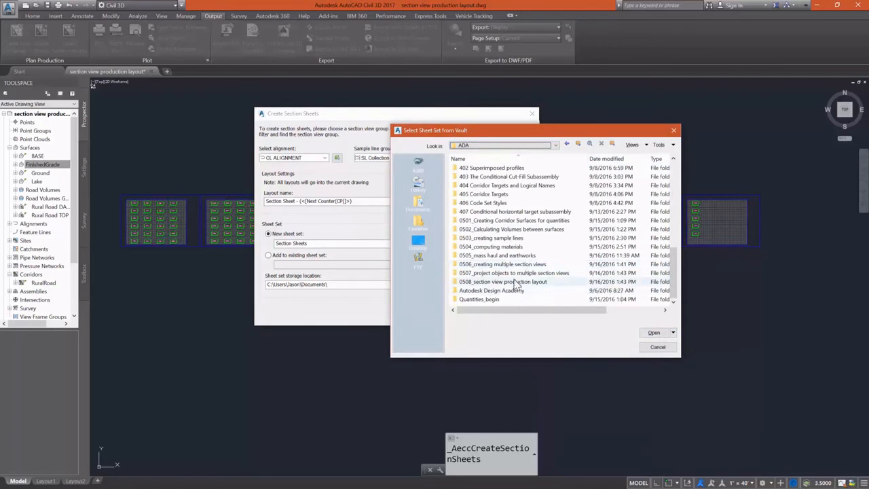
{"action": "double_click", "coordinate": [502, 281]}
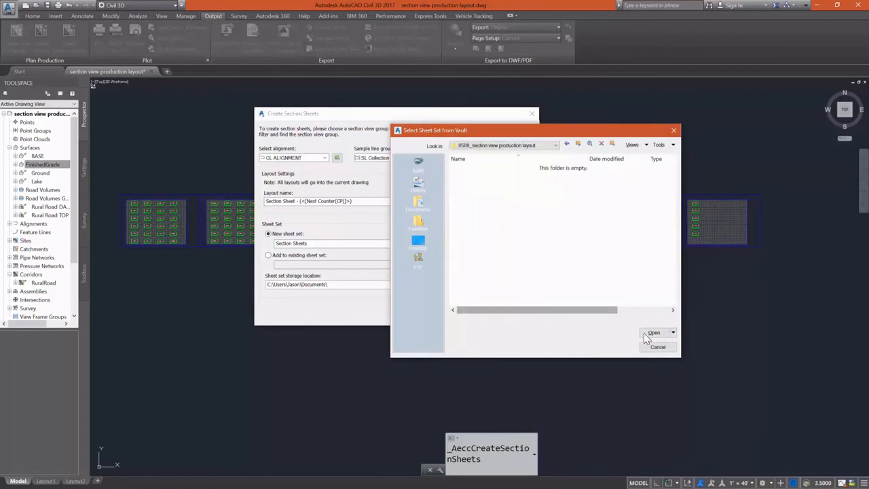
{"action": "left_click", "coordinate": [658, 346]}
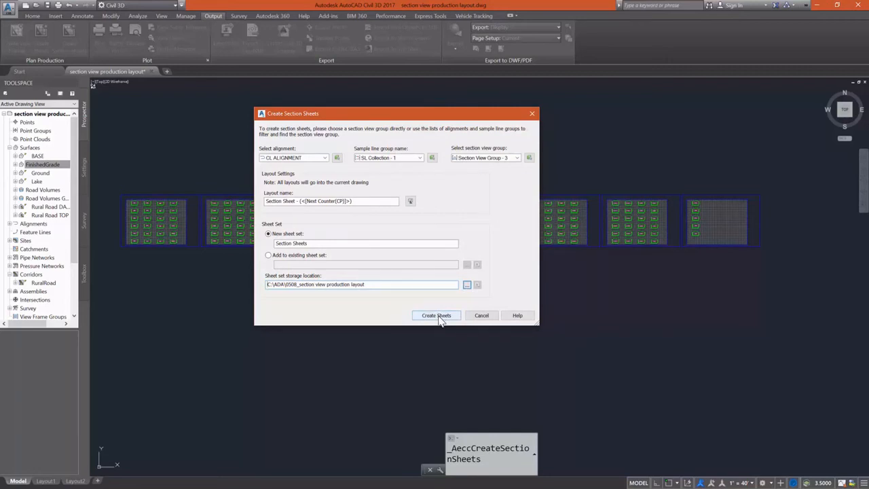
{"action": "left_click", "coordinate": [438, 315]}
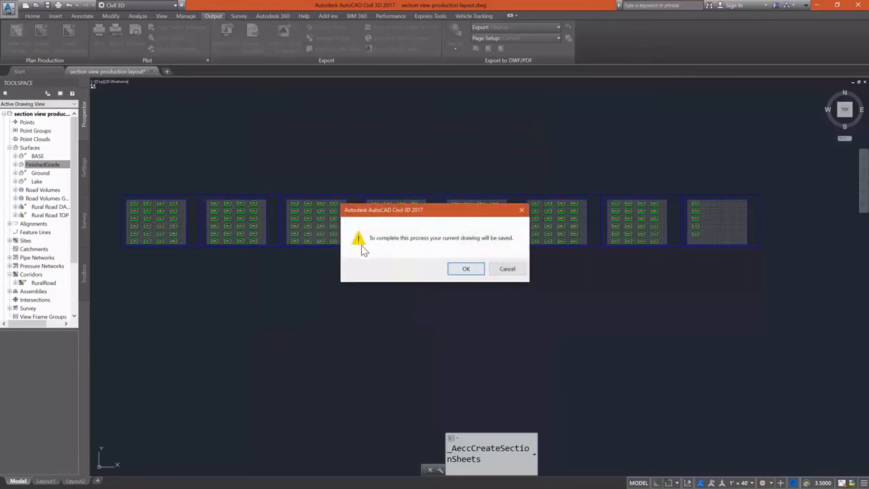
{"action": "mouse_move", "coordinate": [511, 255]}
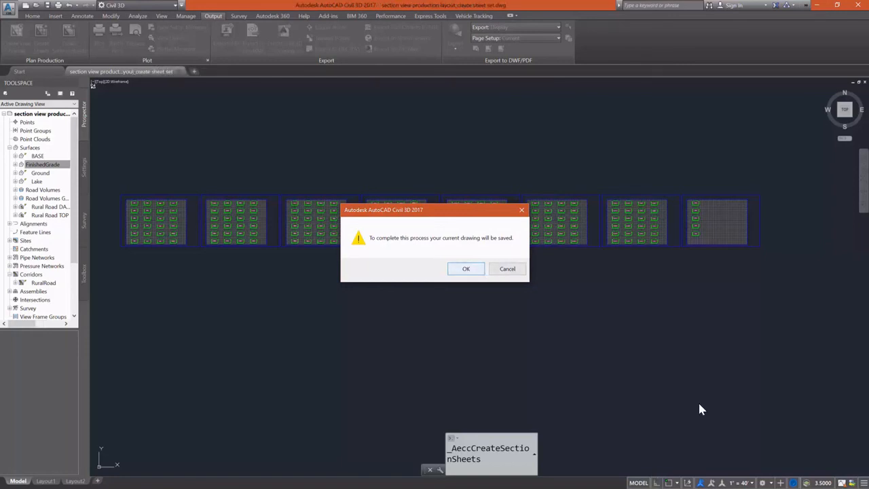
Confirm the save-drawing warning so Create Section Sheets generates the Section Sheets sheet set.
{"action": "left_click", "coordinate": [466, 269]}
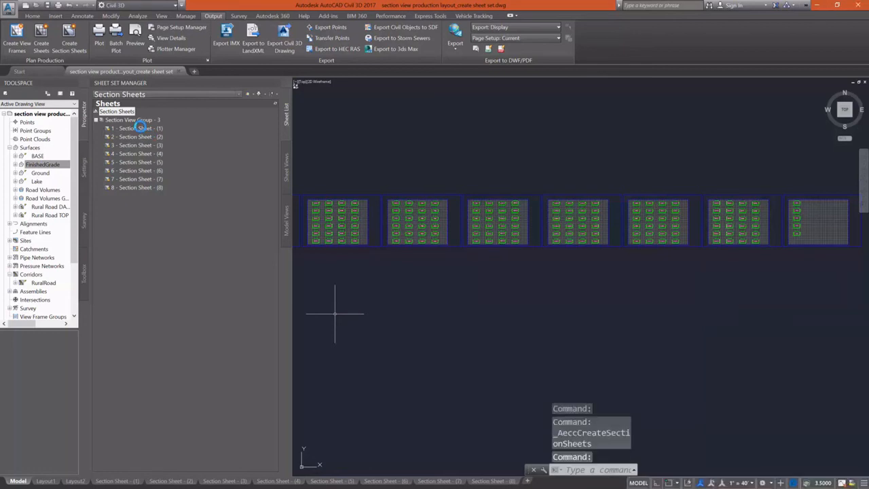
{"action": "mouse_move", "coordinate": [418, 278]}
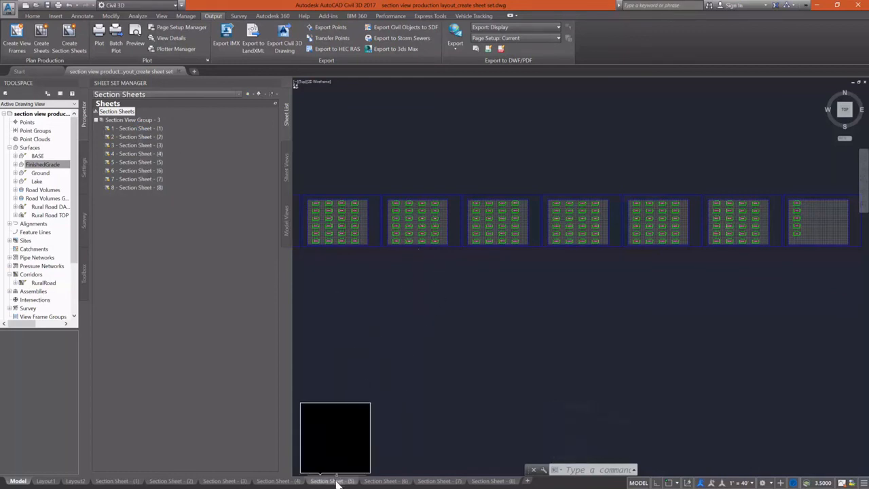
Display one of the eight generated Section Sheet layouts from the sheet set.
{"action": "left_click", "coordinate": [331, 481]}
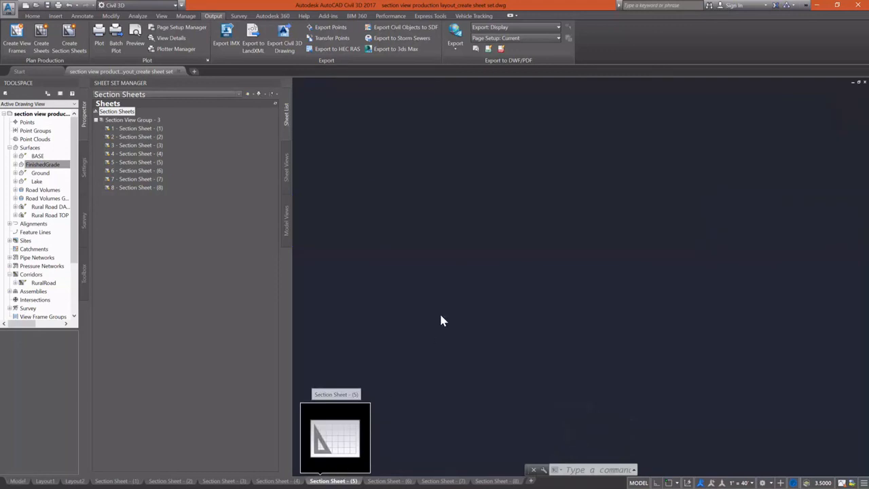